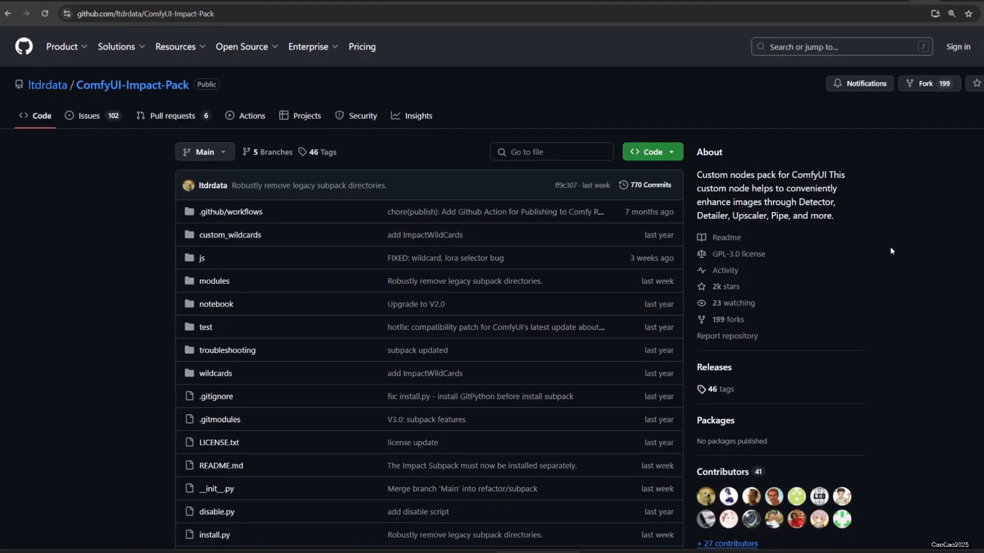
# - Scroll through the Impact Pack README's detector, detailer and SEGS node sections
pyautogui.scroll(-3)
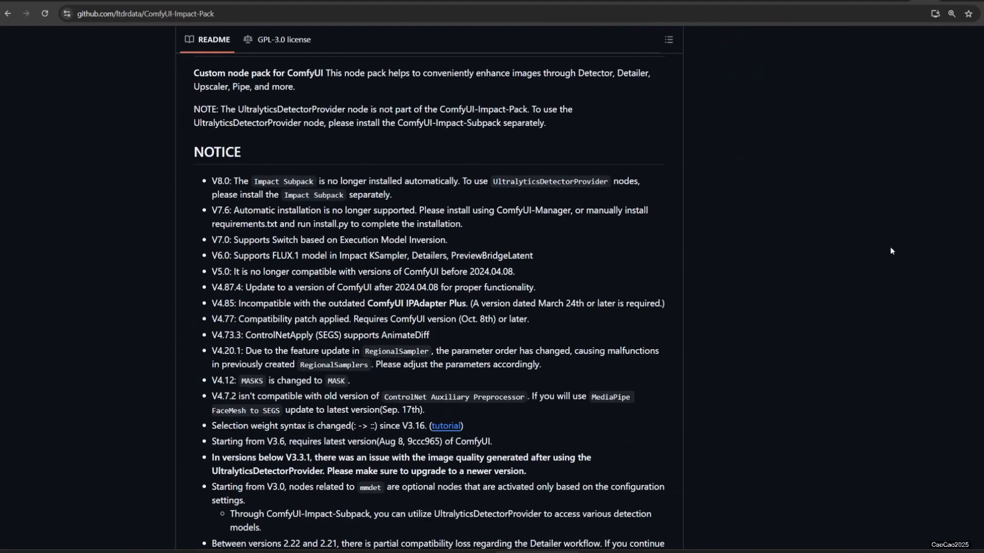
pyautogui.scroll(-3)
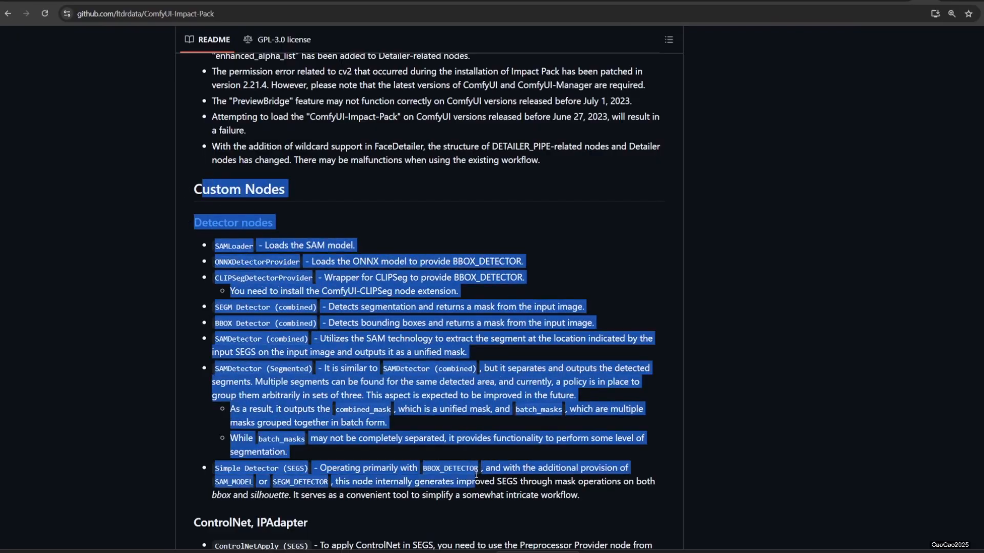
pyautogui.scroll(-3)
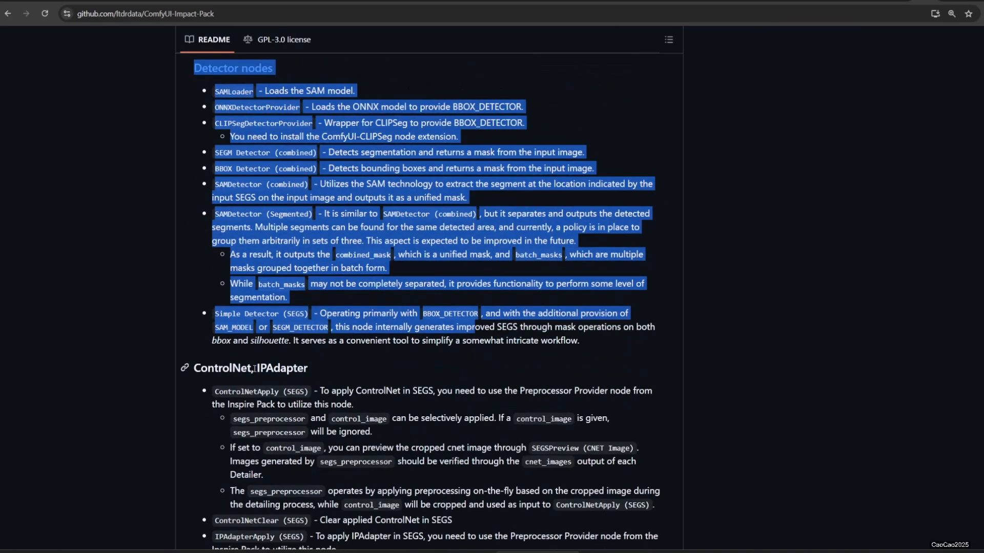
pyautogui.scroll(-3)
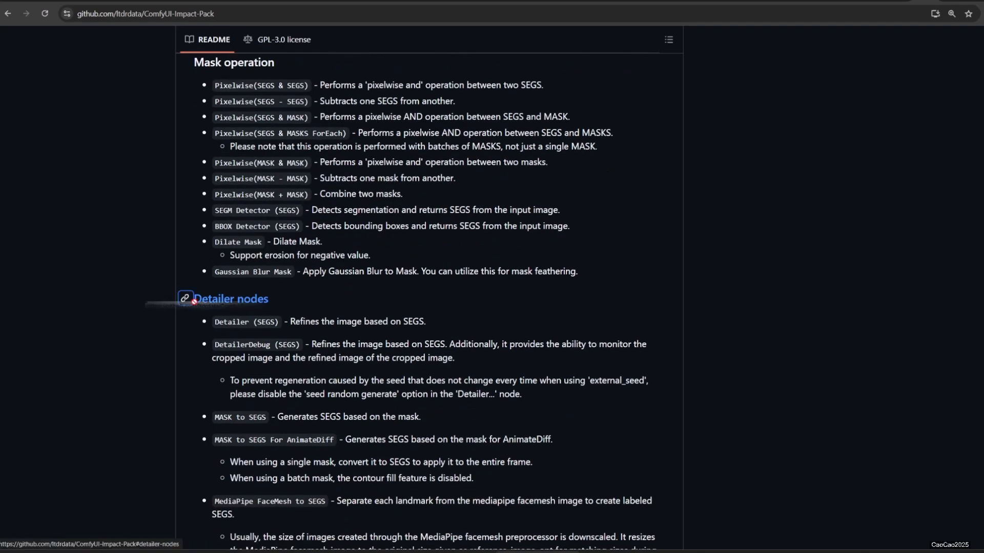
pyautogui.scroll(-3)
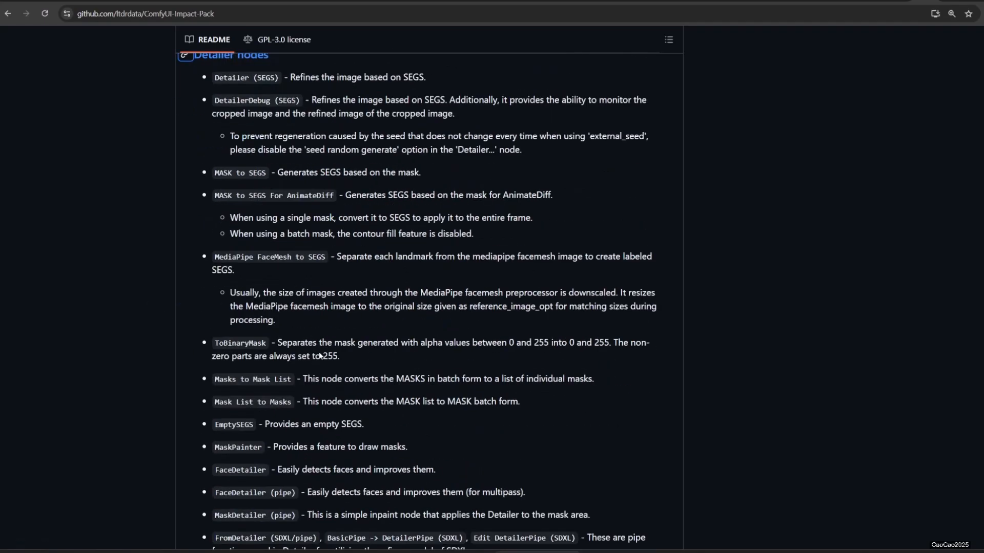
pyautogui.scroll(-3)
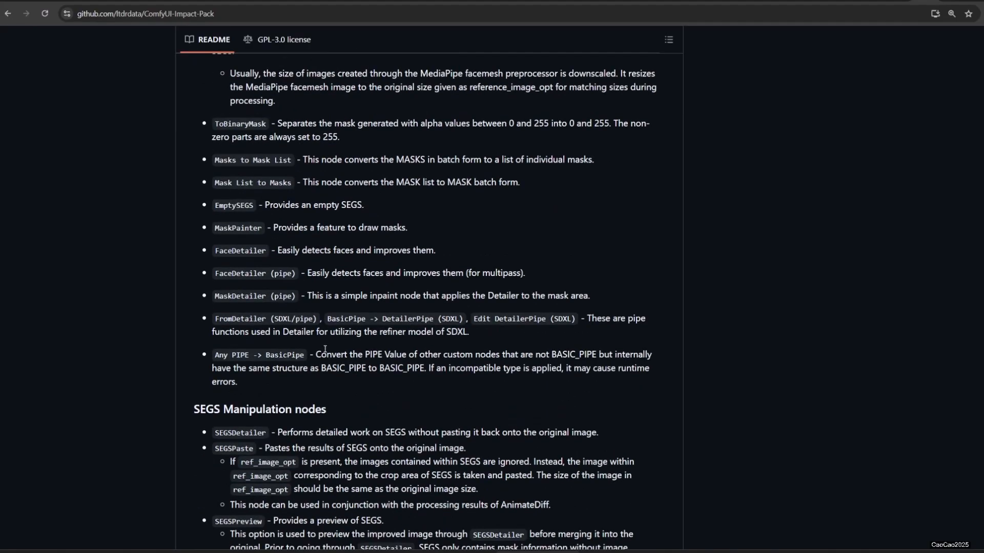
pyautogui.scroll(-3)
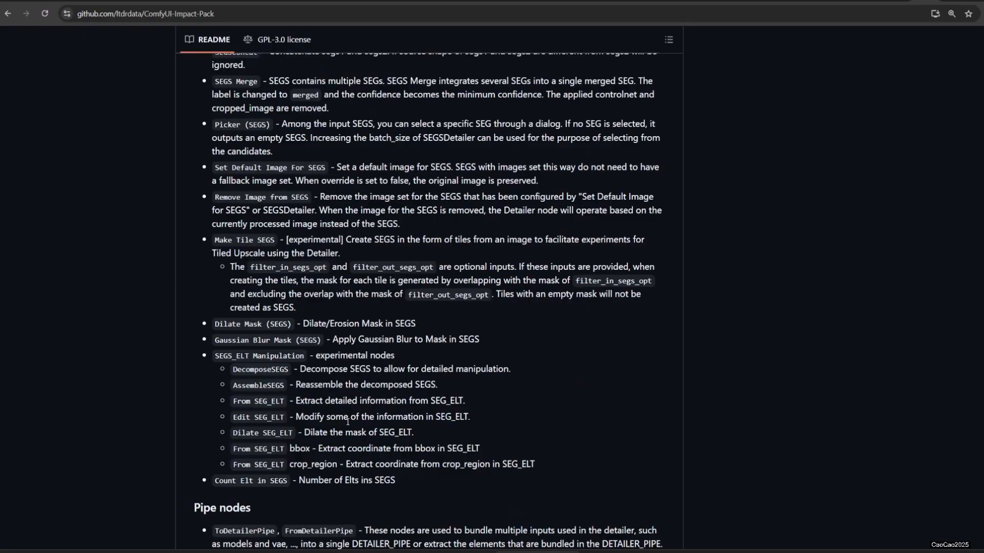
pyautogui.scroll(-3)
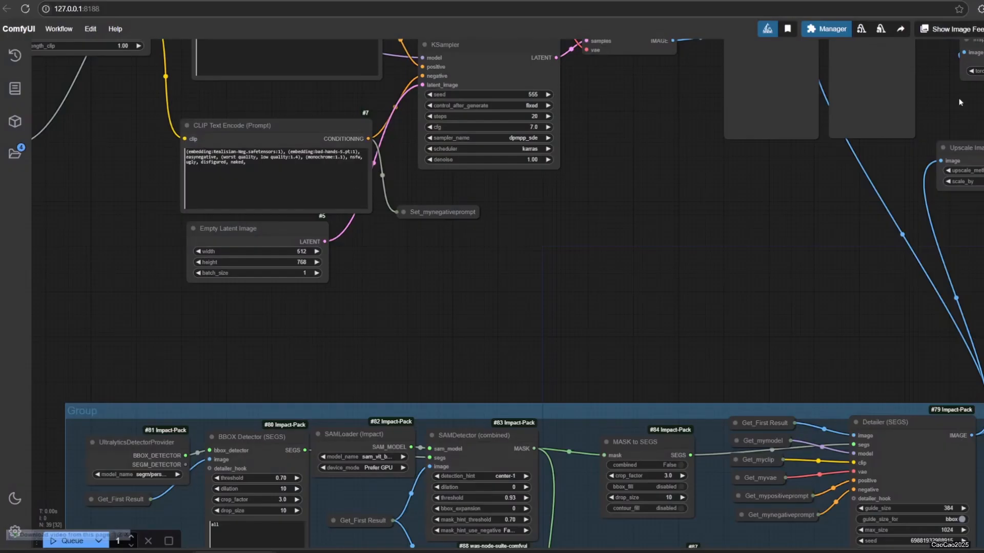
pyautogui.click(826, 28)
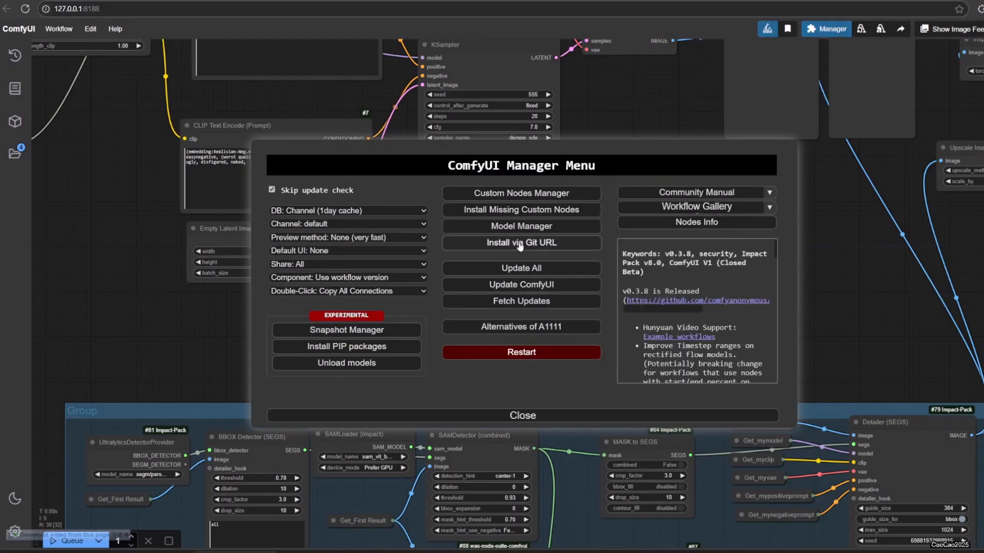
pyautogui.click(521, 243)
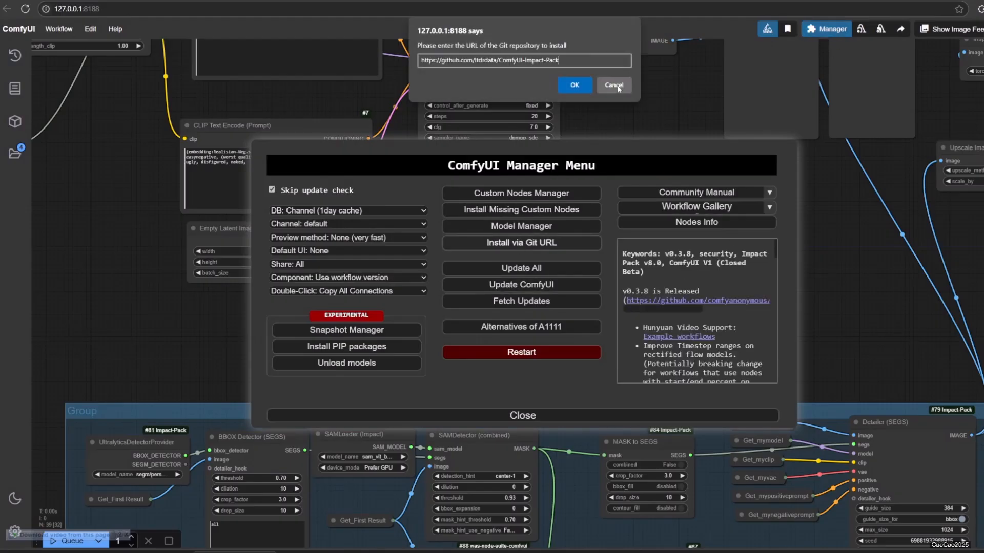
pyautogui.click(574, 85)
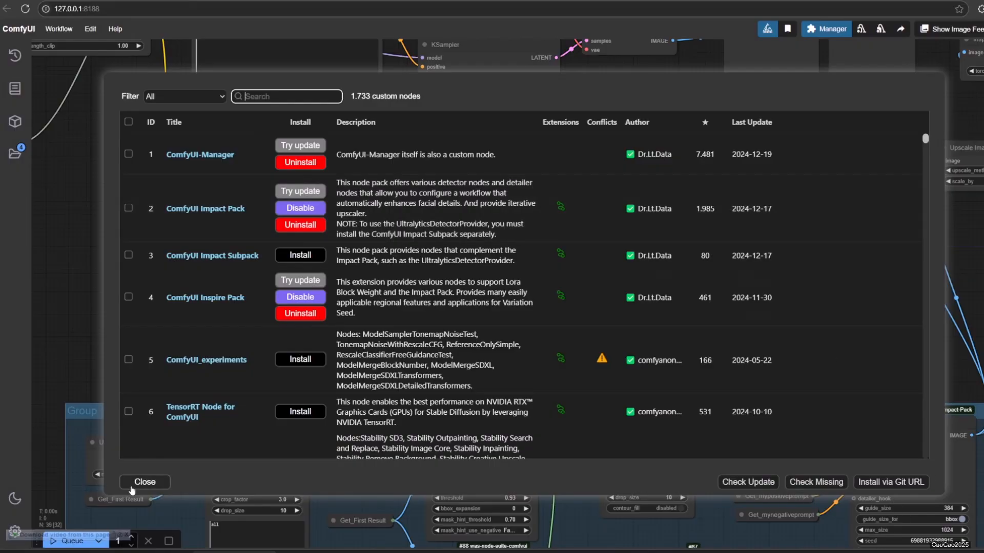
pyautogui.click(144, 482)
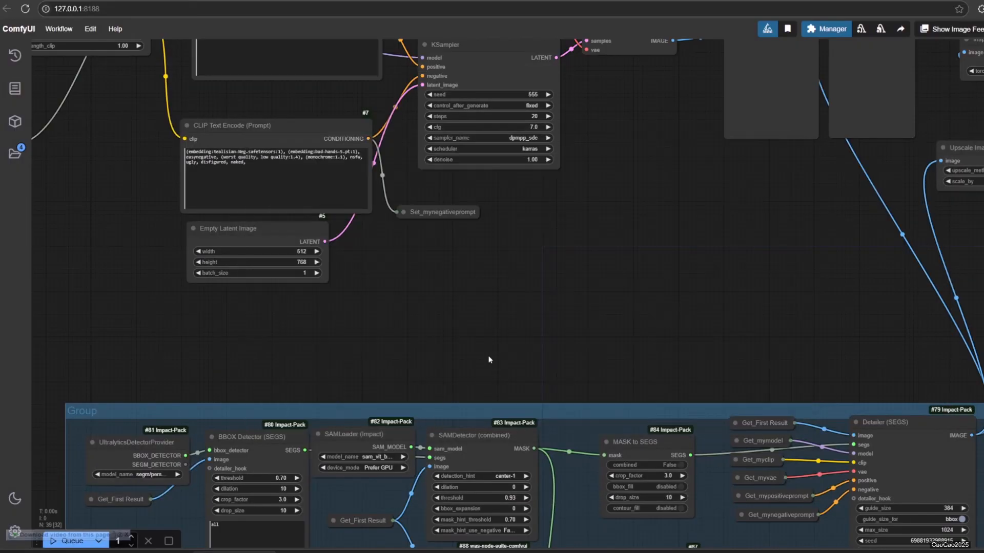
pyautogui.moveTo(489, 360); pyautogui.dragTo(332, 273)
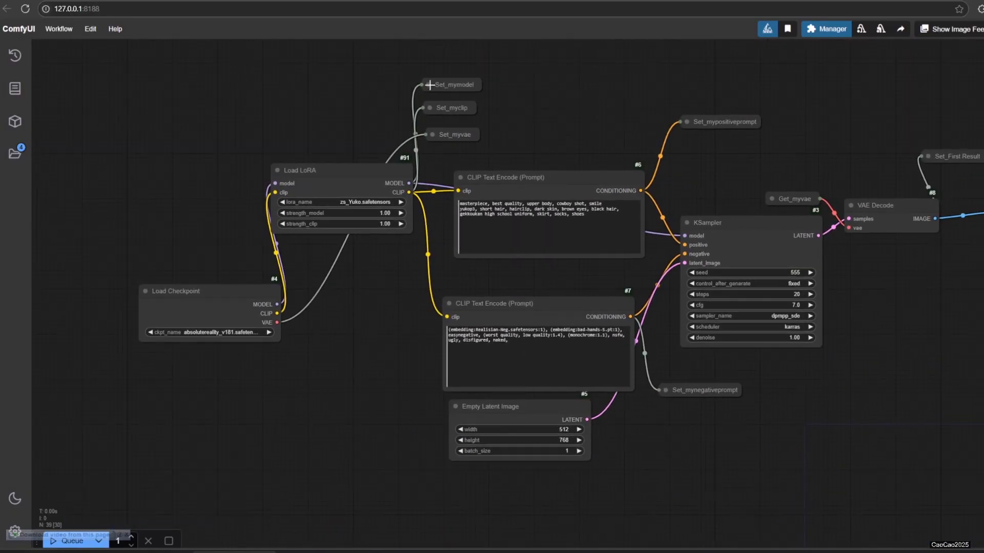
pyautogui.click(452, 85)
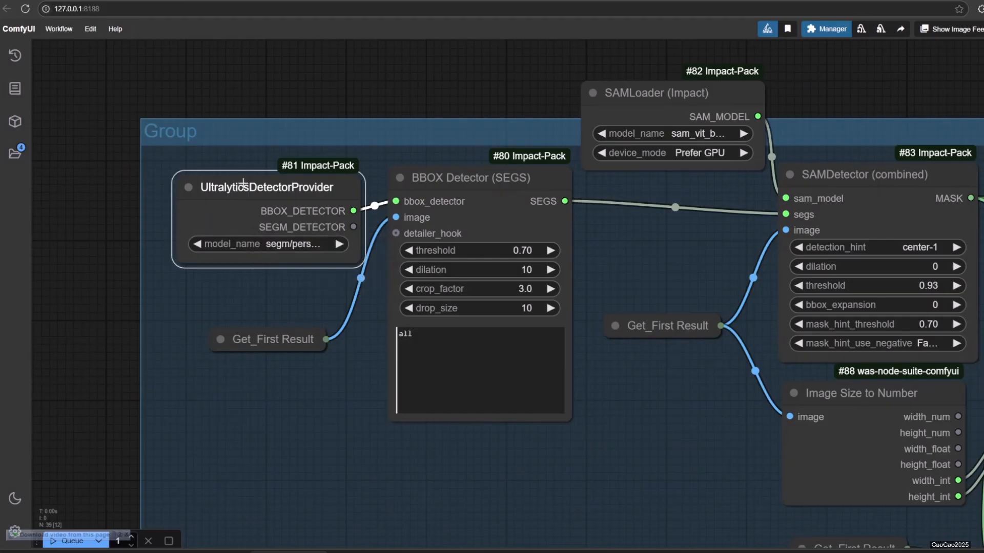
pyautogui.moveTo(461, 86)
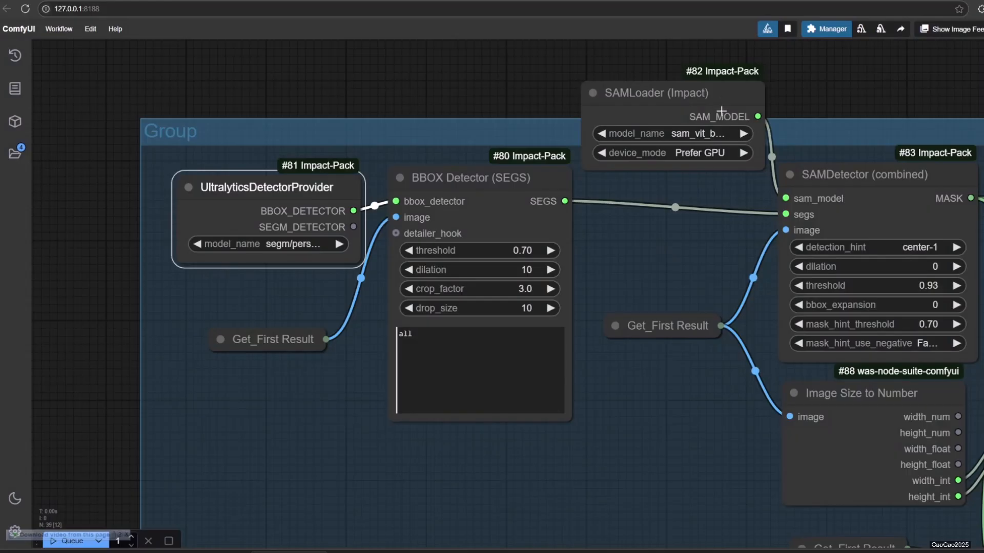
pyautogui.click(830, 29)
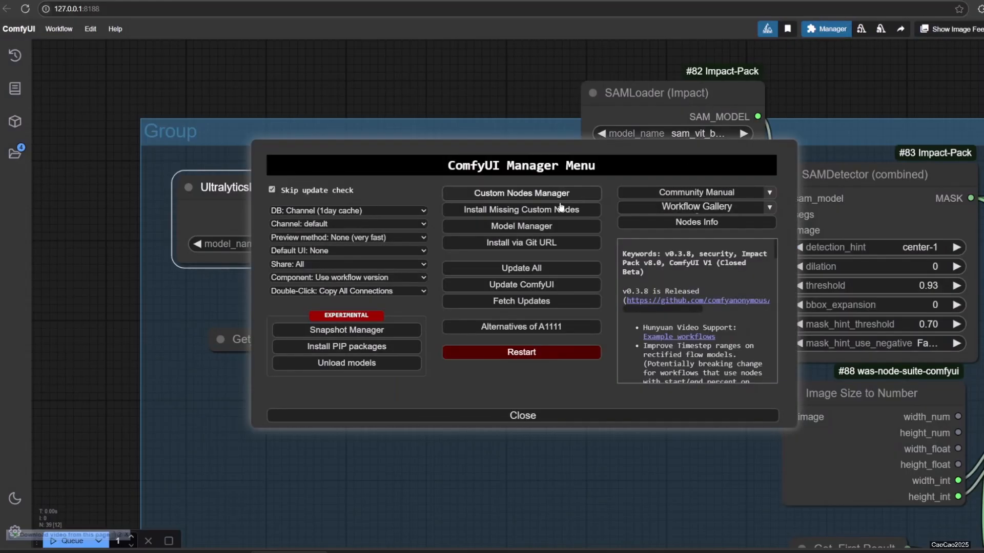
pyautogui.click(521, 243)
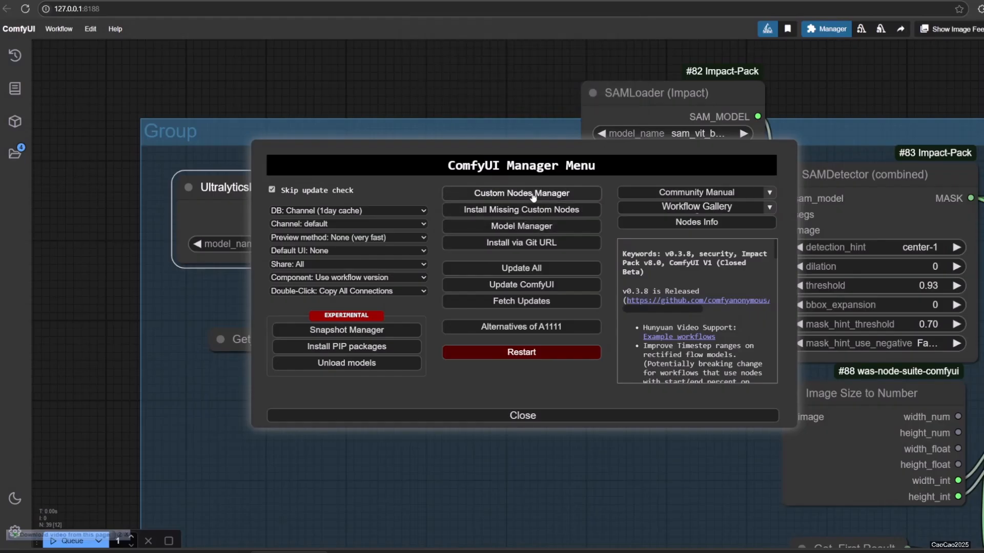
pyautogui.moveTo(533, 209)
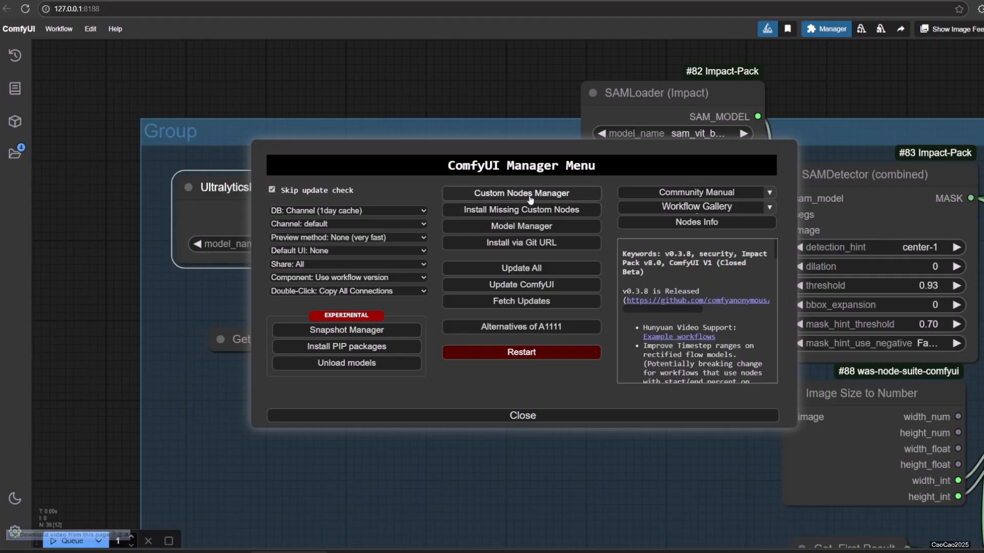
pyautogui.click(521, 193)
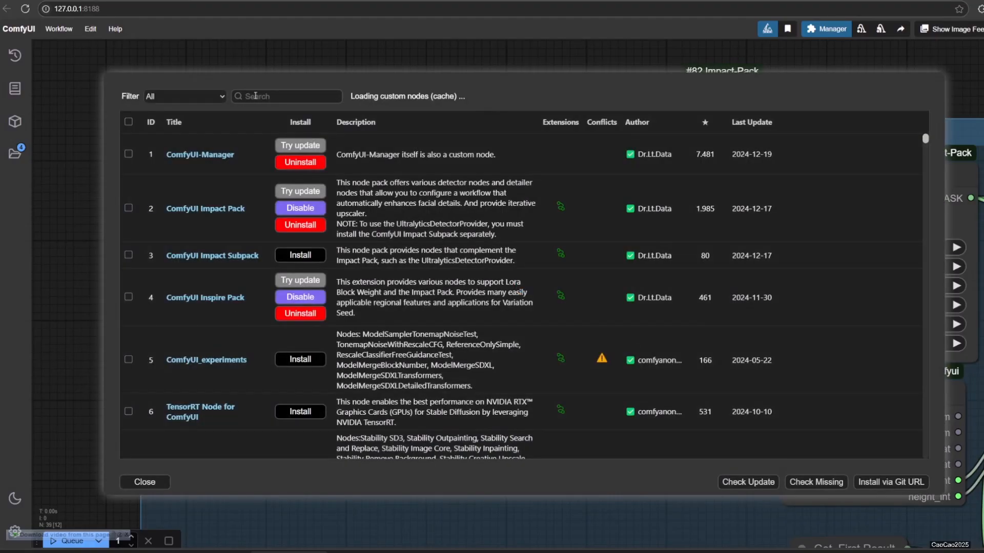
pyautogui.click(286, 97)
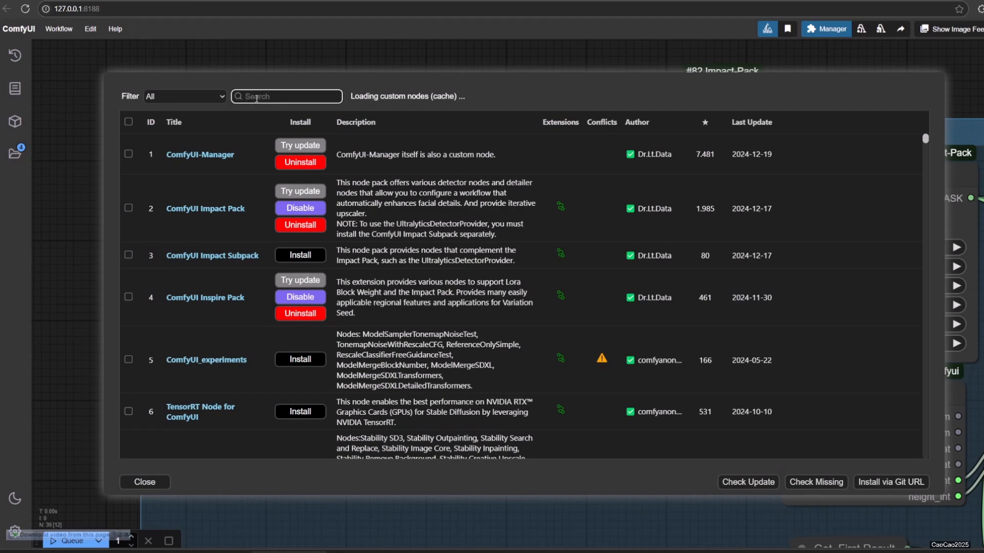
pyautogui.moveTo(276, 259)
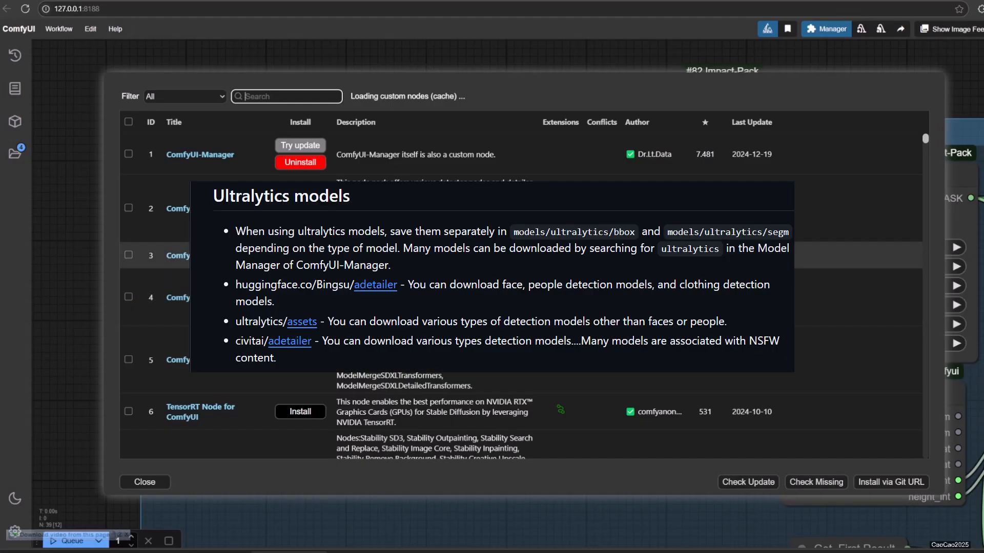
pyautogui.moveTo(960, 114)
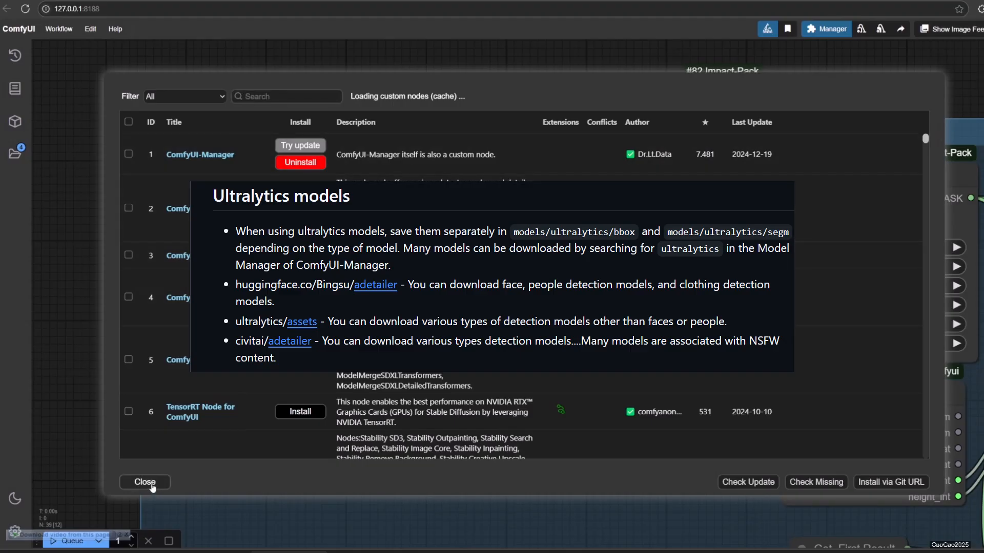
pyautogui.click(145, 482)
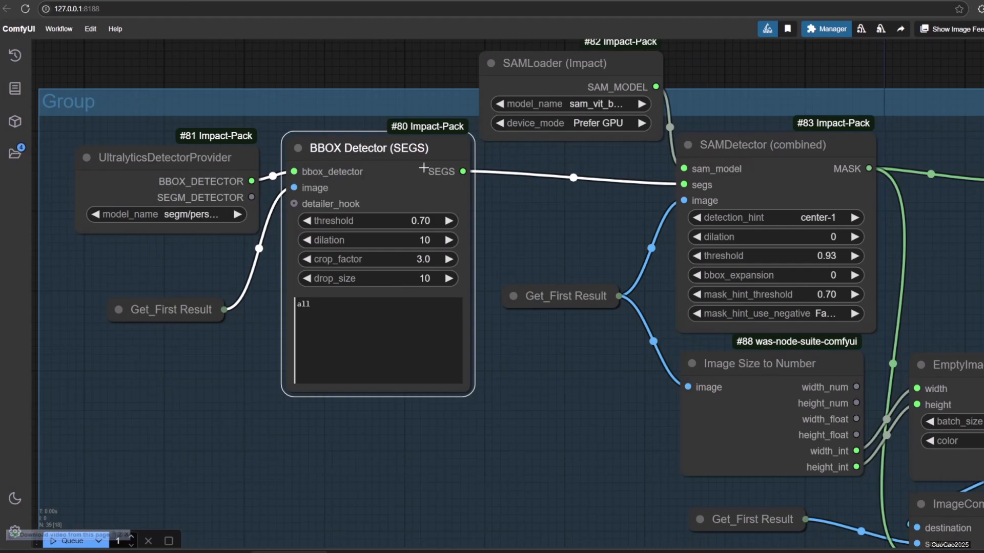
pyautogui.moveTo(671, 403)
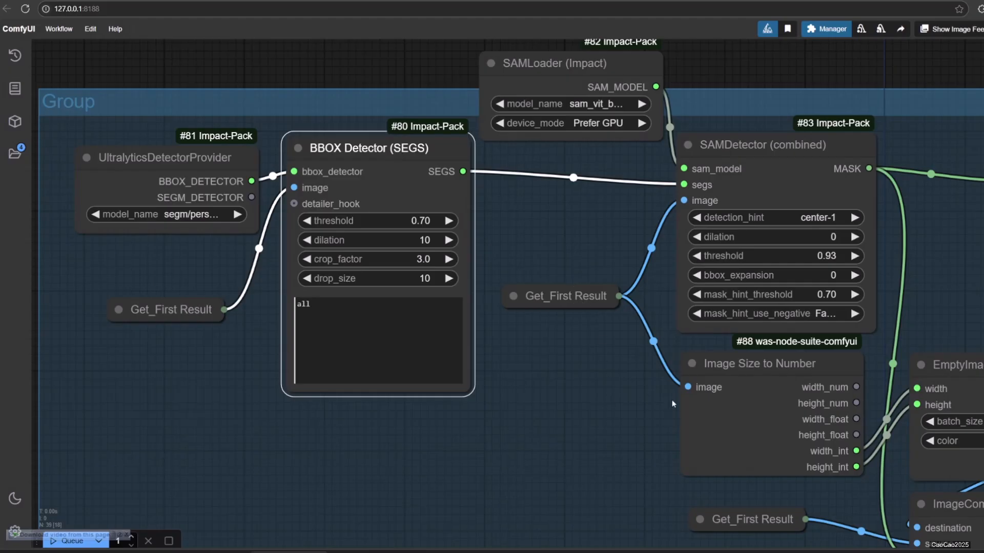
pyautogui.moveTo(776, 268)
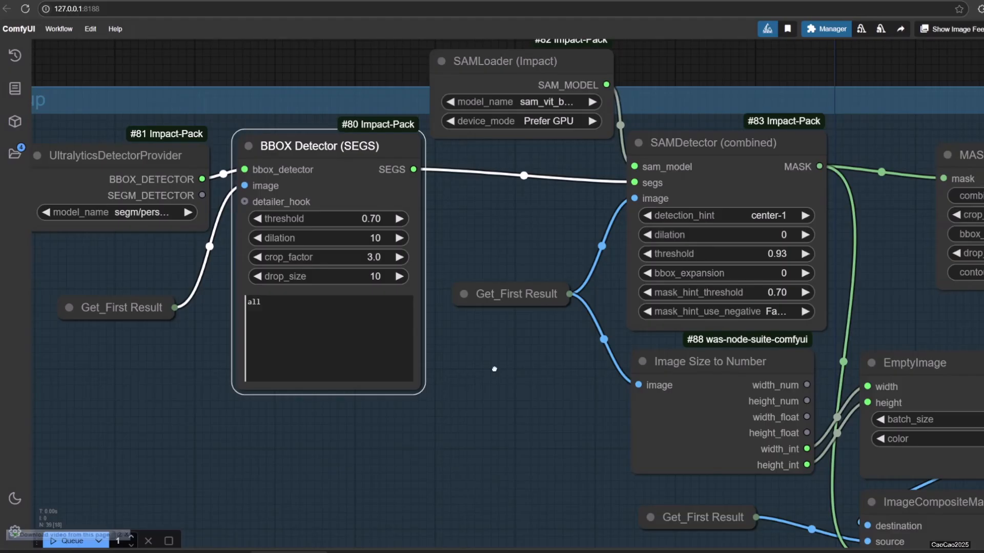
pyautogui.moveTo(494, 369); pyautogui.dragTo(370, 325)
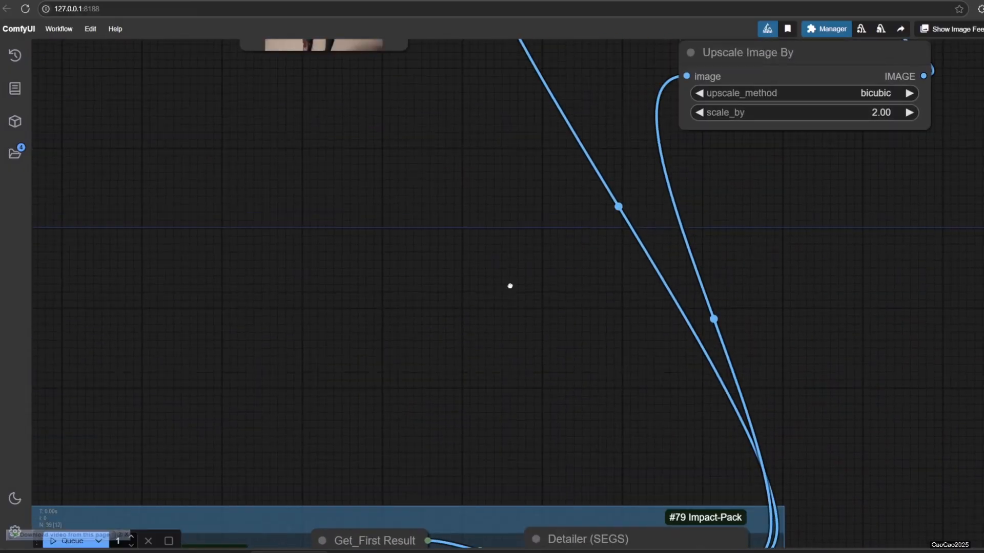
# - Pan the canvas to bring both Preview Image results into view side by side
pyautogui.moveTo(510, 286); pyautogui.dragTo(587, 237)
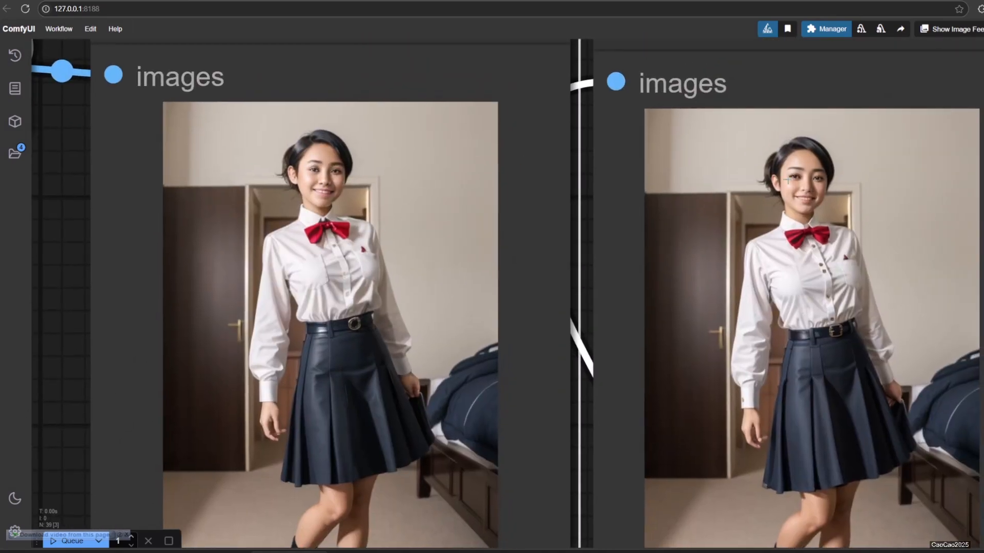
pyautogui.moveTo(712, 276)
pyautogui.write('clip')
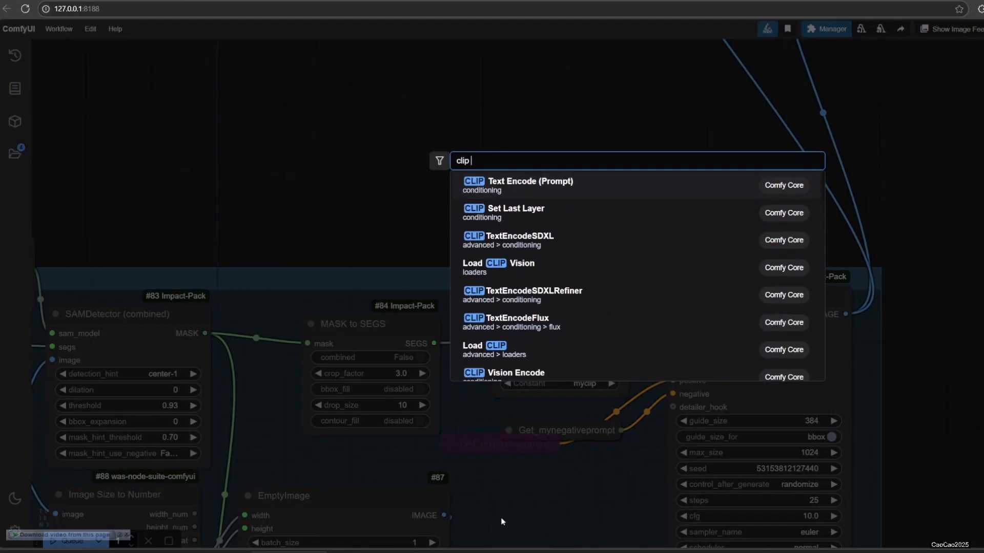
# - Add a CLIP Text Encode node with prompt 'Blue Cloth', and enter 'sad face' text
pyautogui.click(530, 181)
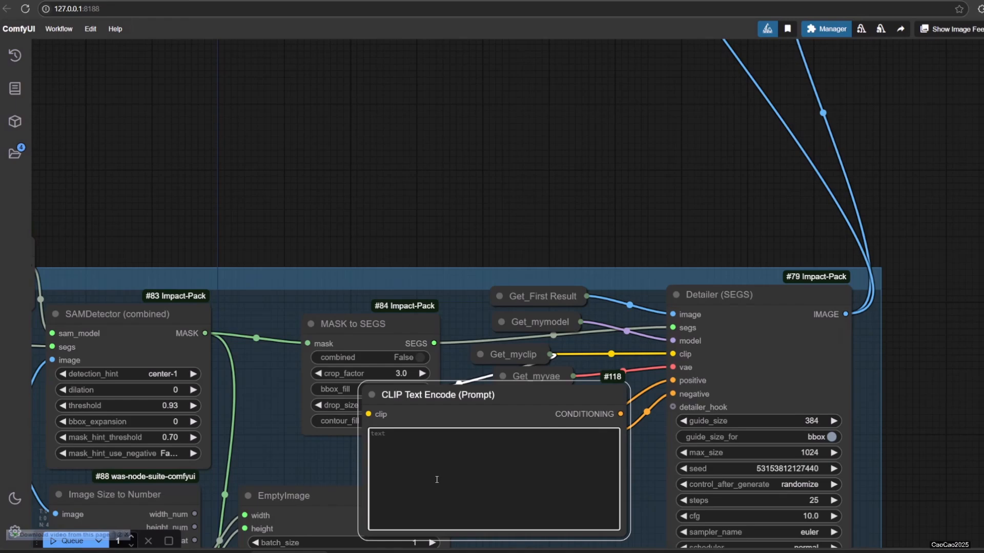
pyautogui.write('Blue Cloth')
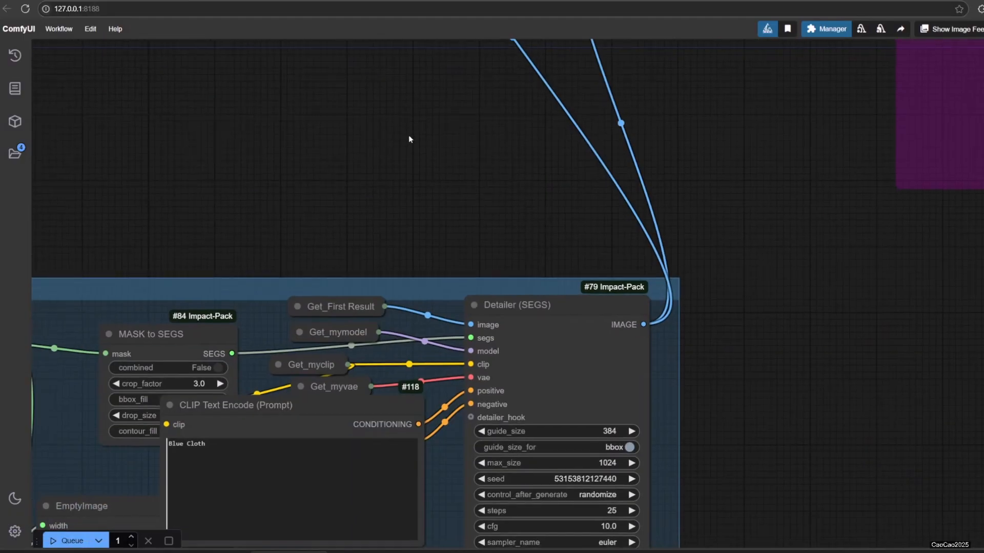
pyautogui.click(64, 540)
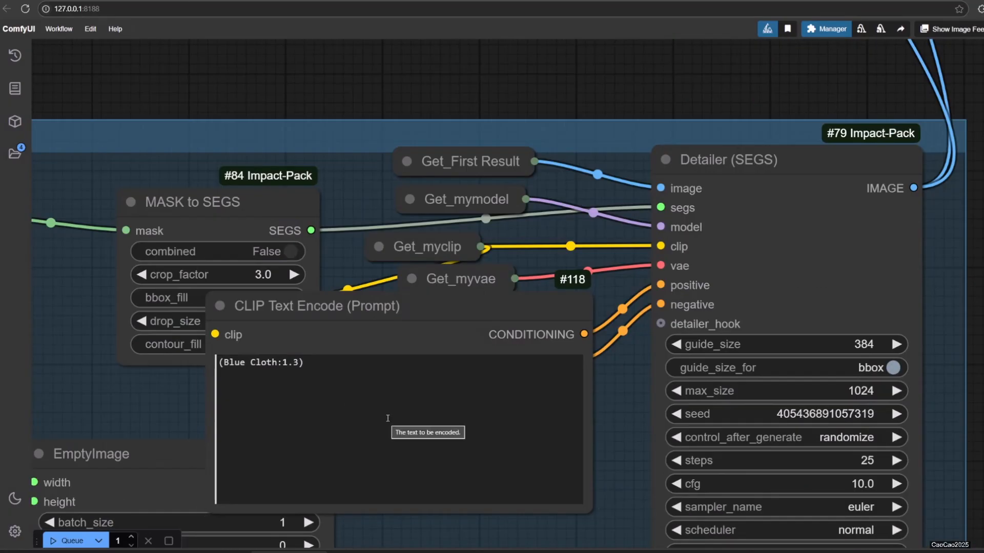
pyautogui.write('sad face')
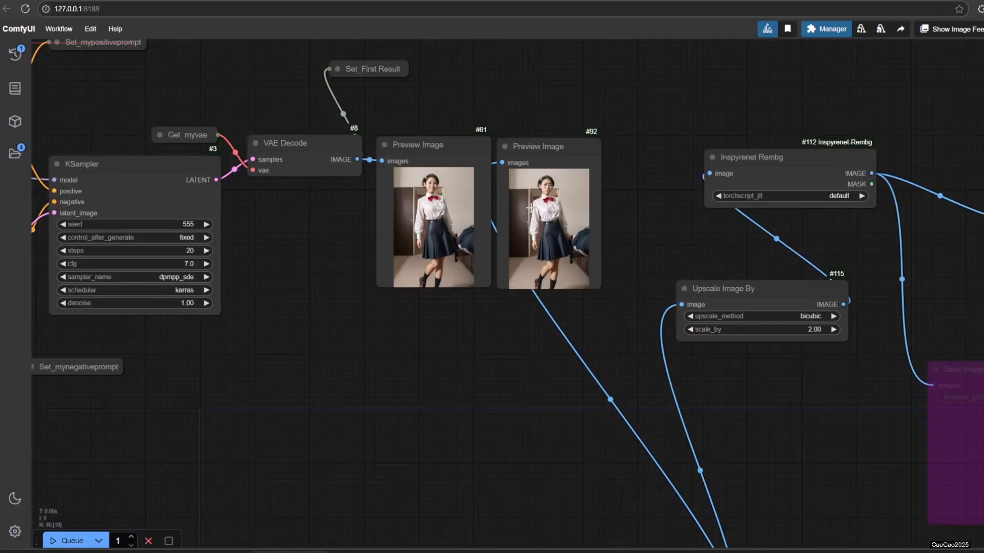
# - Retype the face detailer's 'sad face' prompt as 'Happy Face', currently reading 'Happy Fa'
pyautogui.scroll(-3)
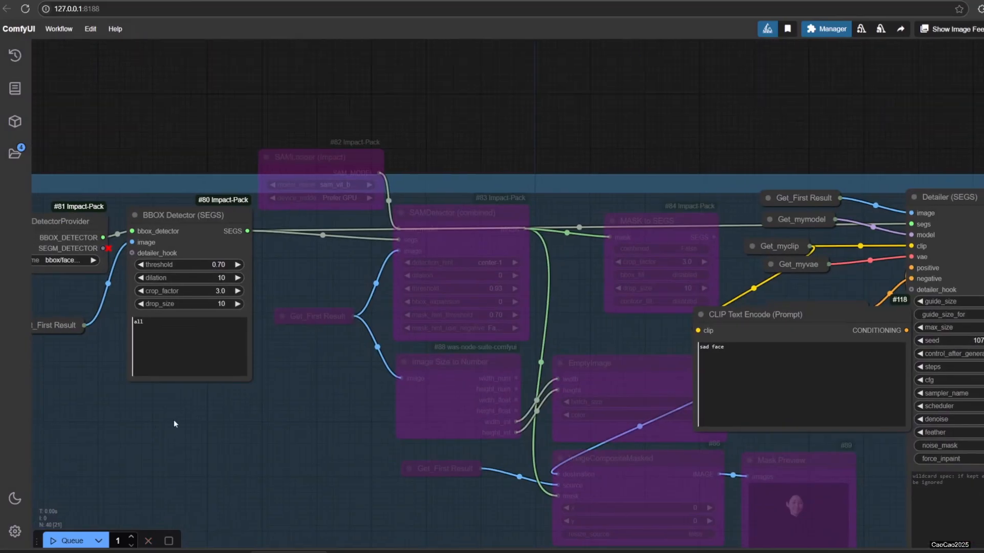
pyautogui.write('Happy Fa')
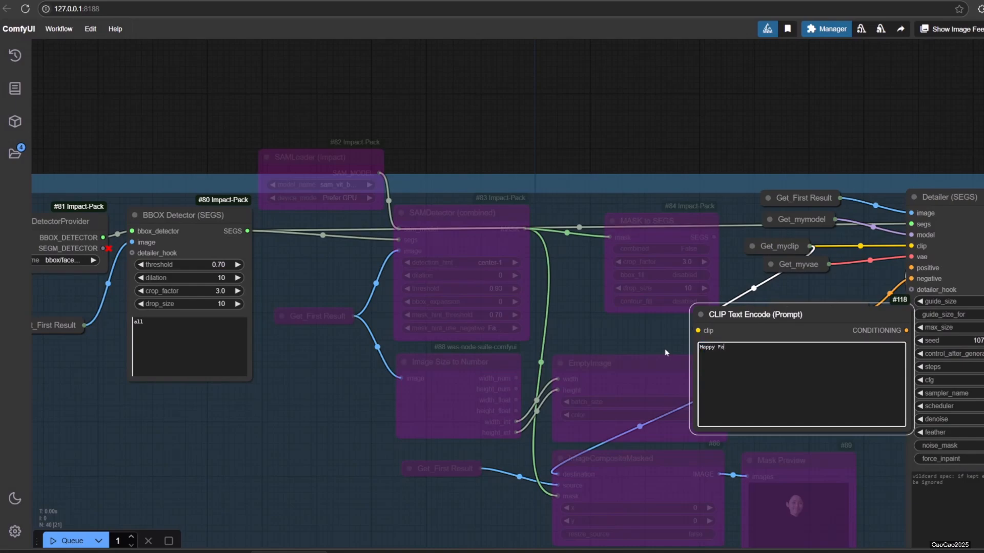